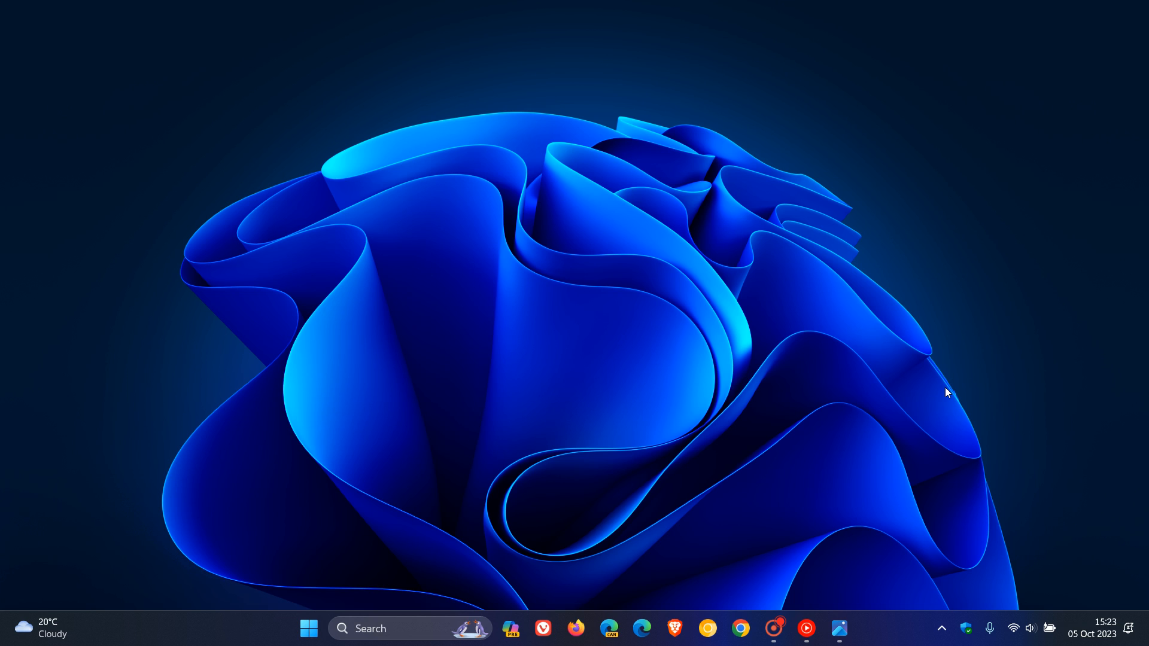
{"action": "mouse_move", "coordinate": [961, 363]}
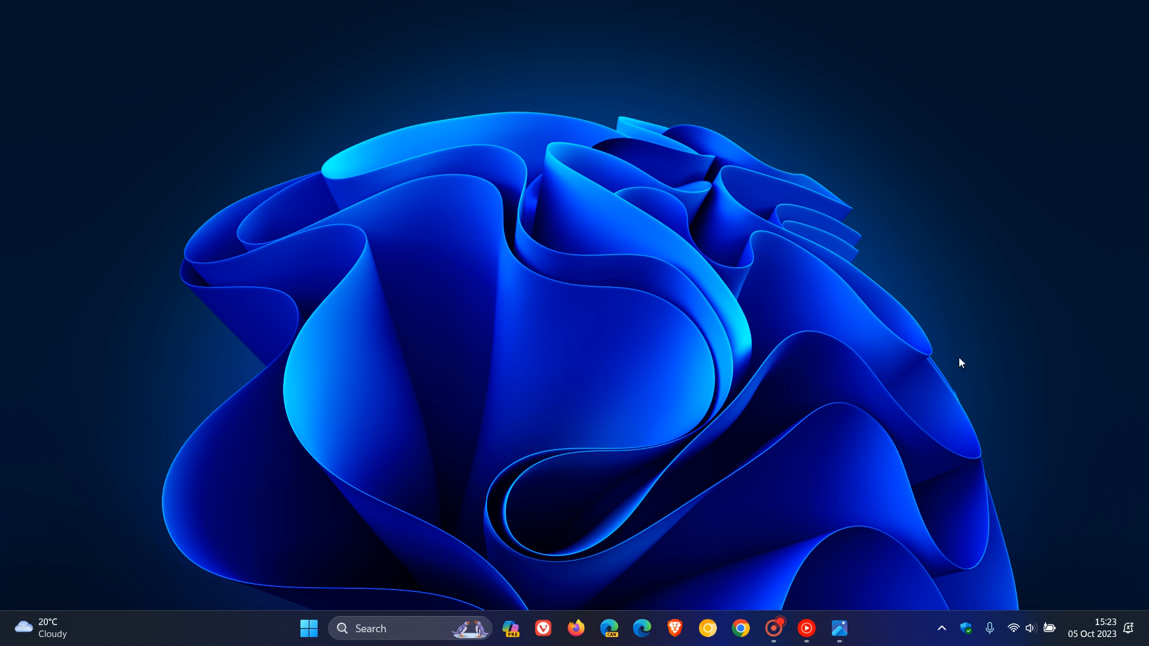
{"action": "mouse_move", "coordinate": [835, 357]}
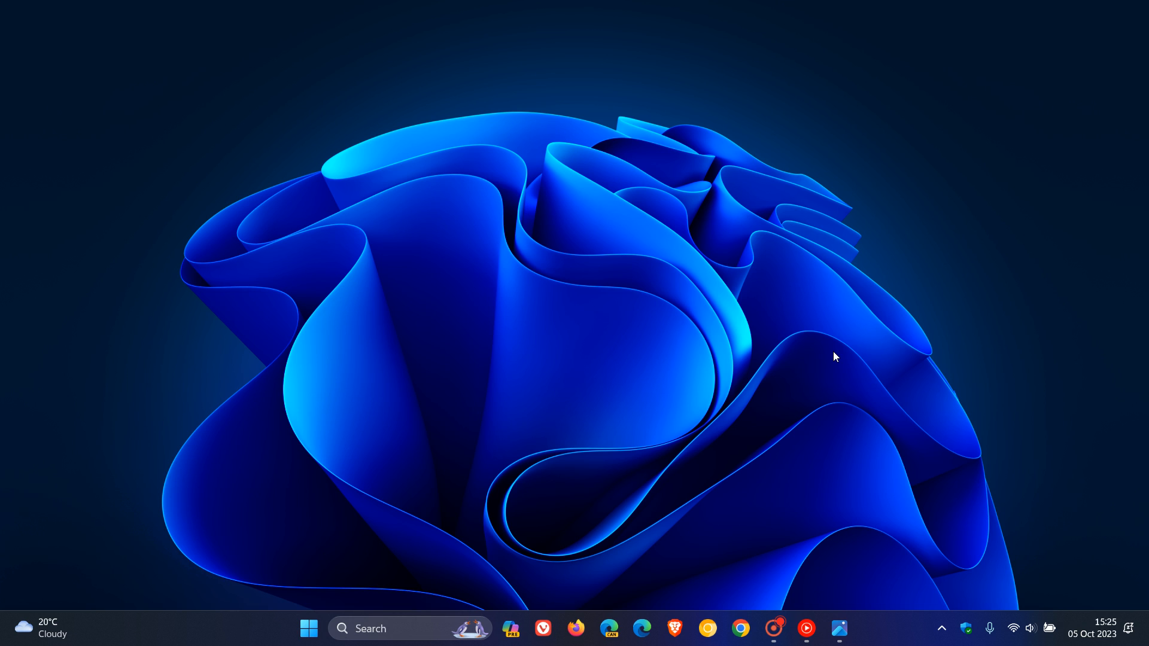
{"action": "mouse_move", "coordinate": [849, 579]}
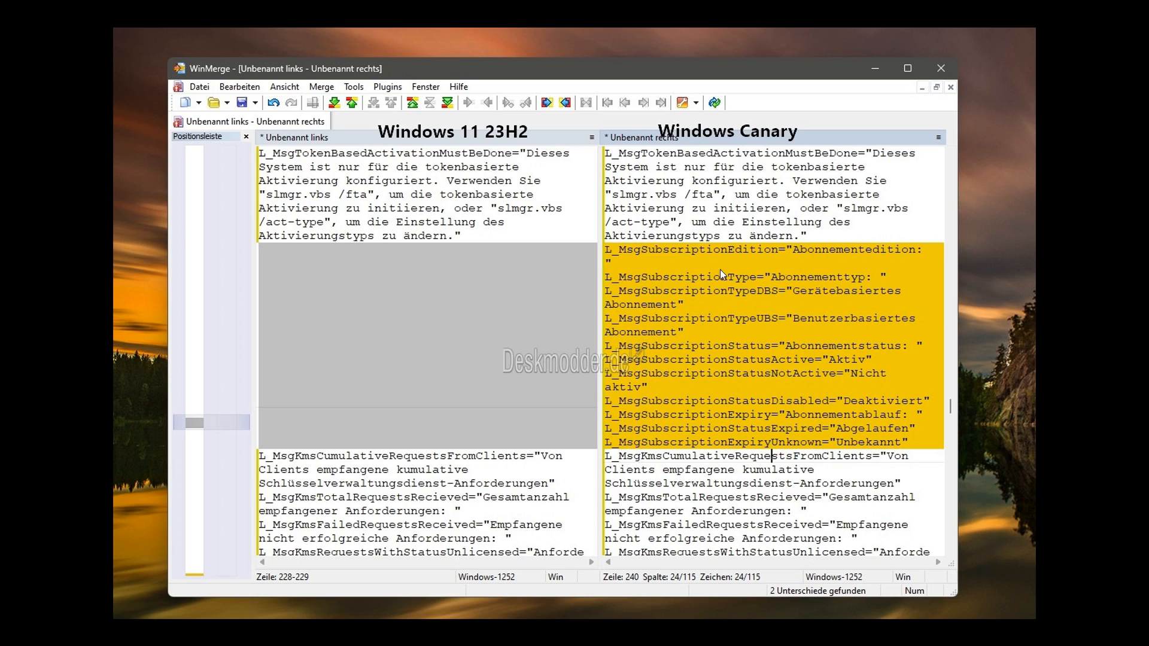
{"action": "mouse_move", "coordinate": [334, 228]}
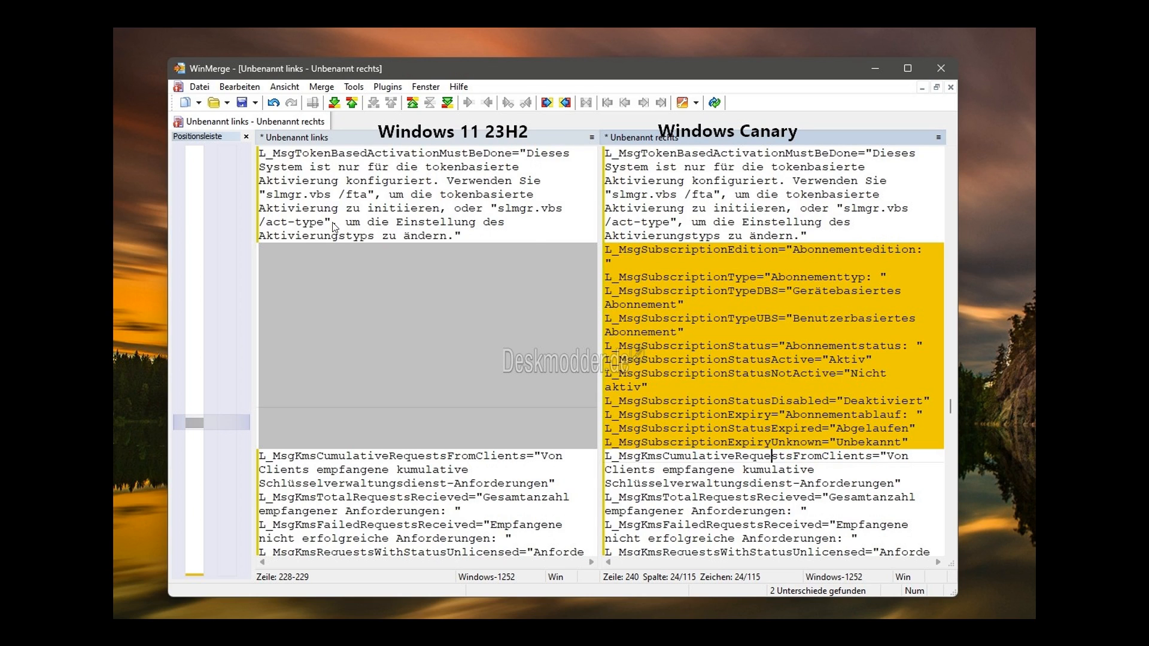
{"action": "mouse_move", "coordinate": [474, 300]}
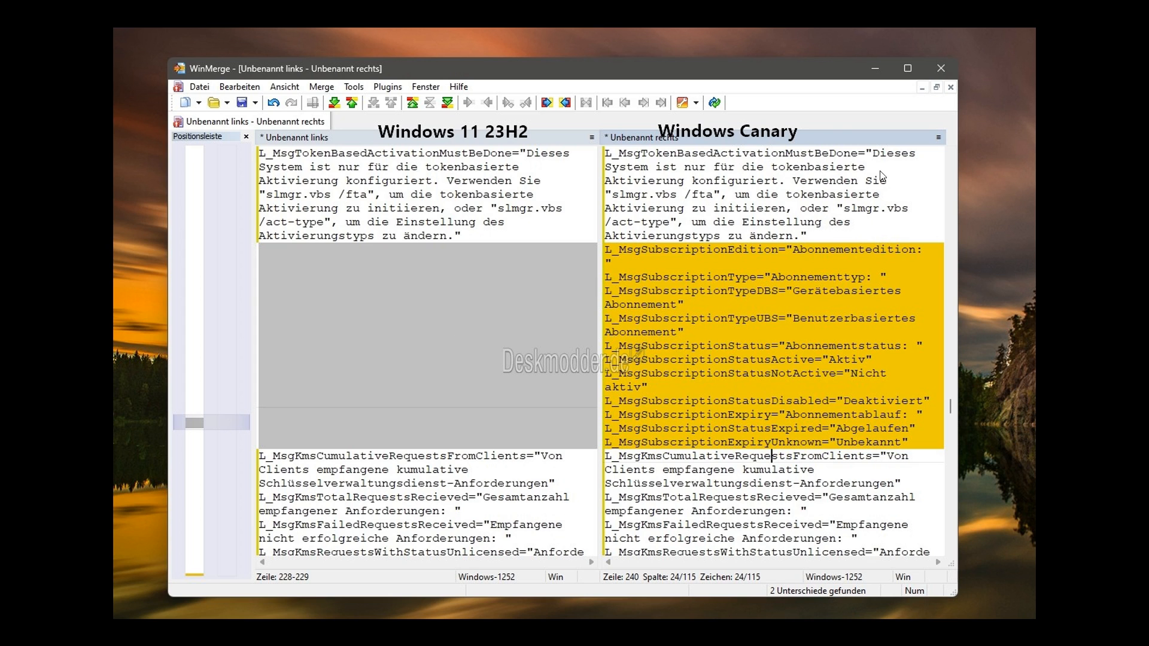
{"action": "mouse_move", "coordinate": [790, 277]}
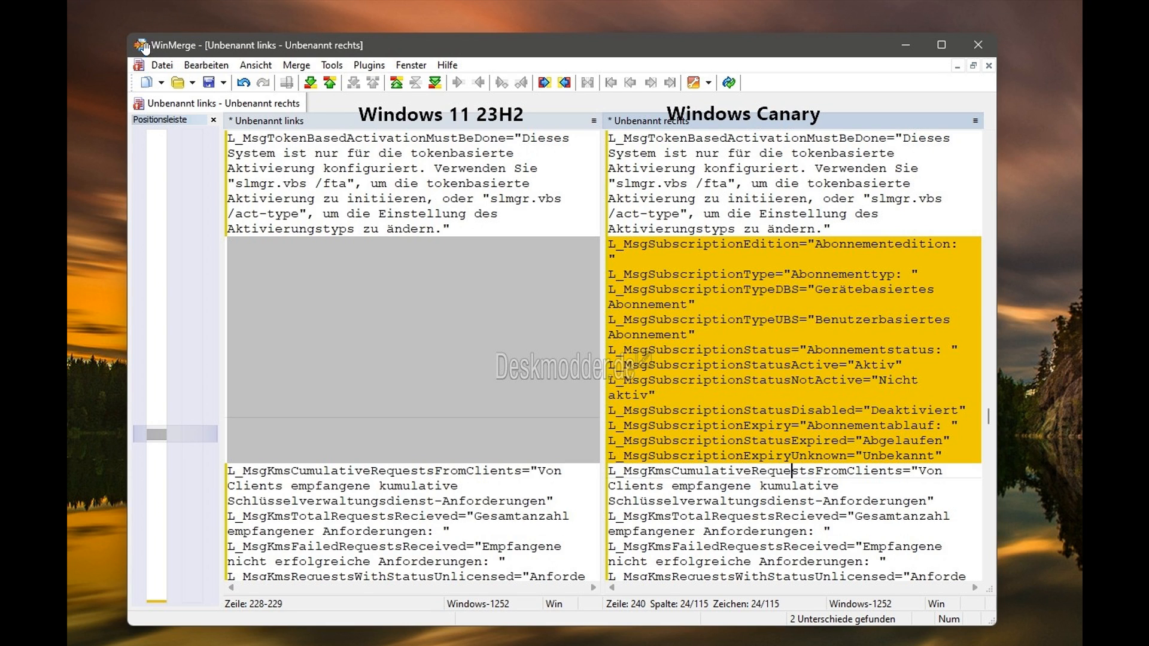
{"action": "mouse_move", "coordinate": [486, 263]}
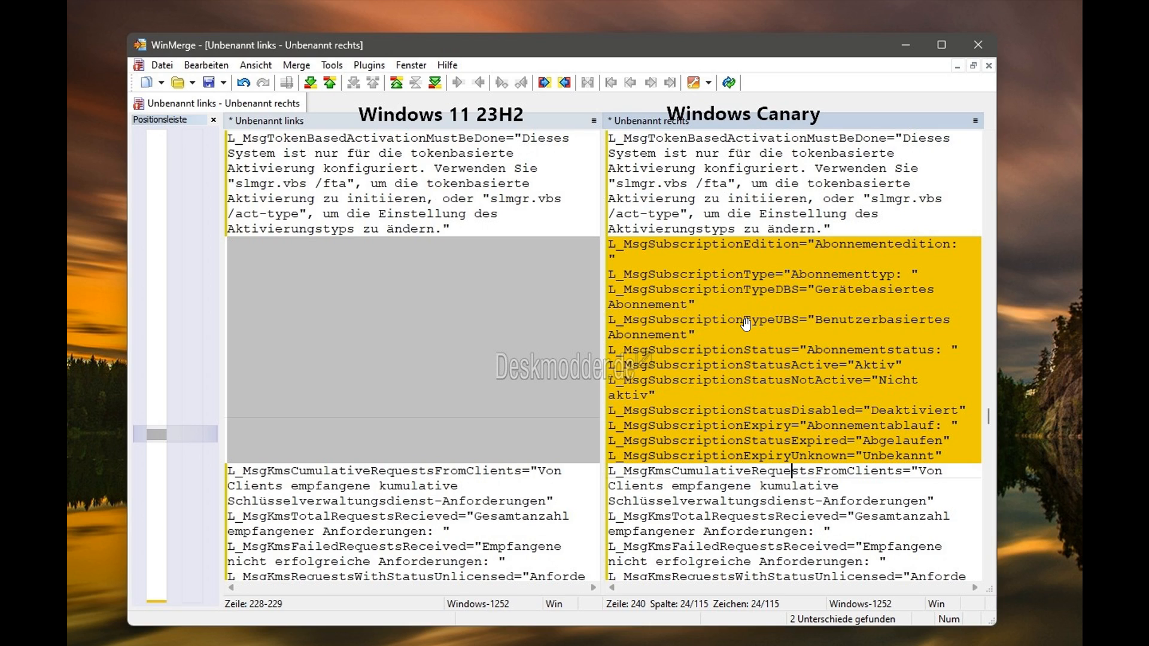
{"action": "mouse_move", "coordinate": [742, 306]}
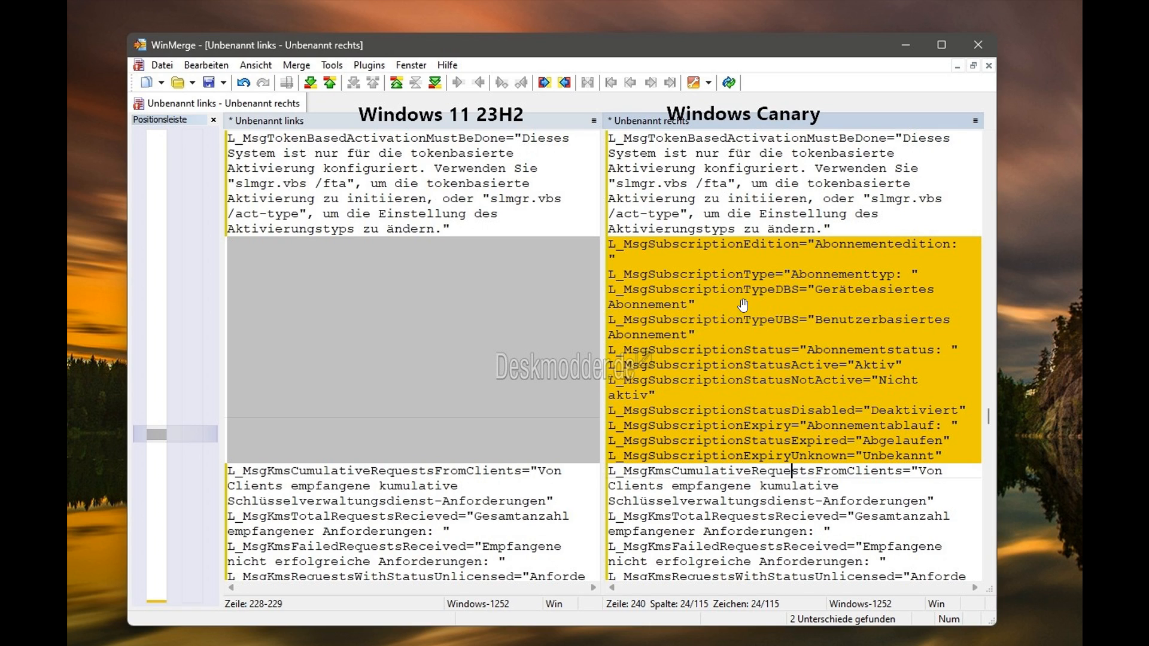
{"action": "mouse_move", "coordinate": [797, 335]}
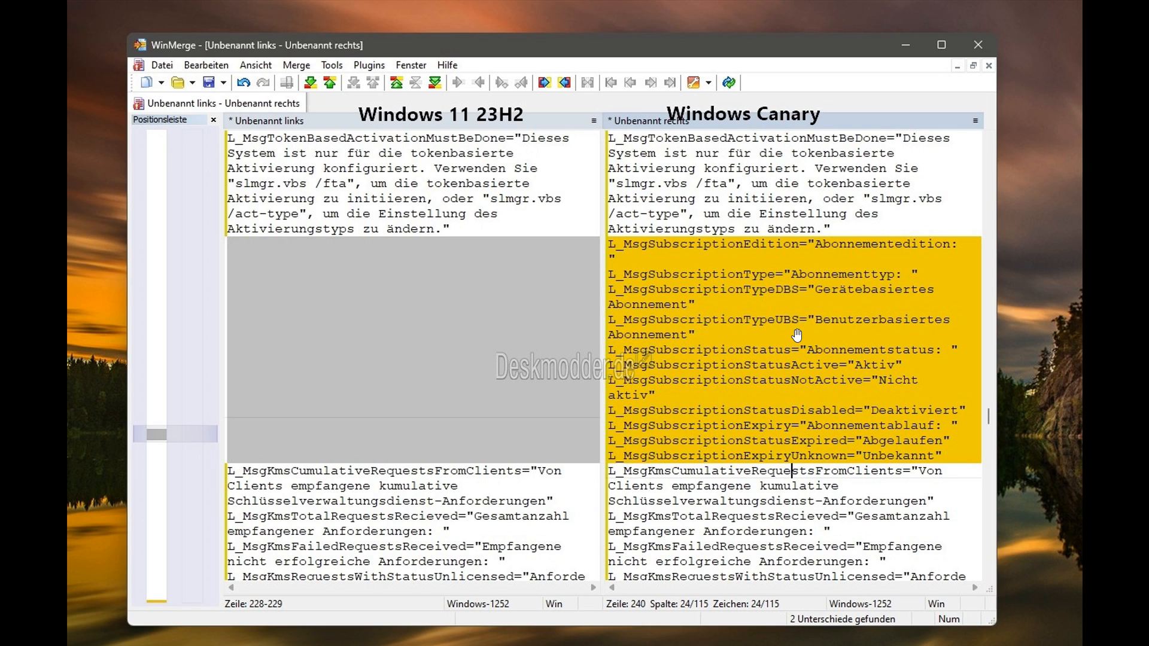
{"action": "mouse_move", "coordinate": [760, 326]}
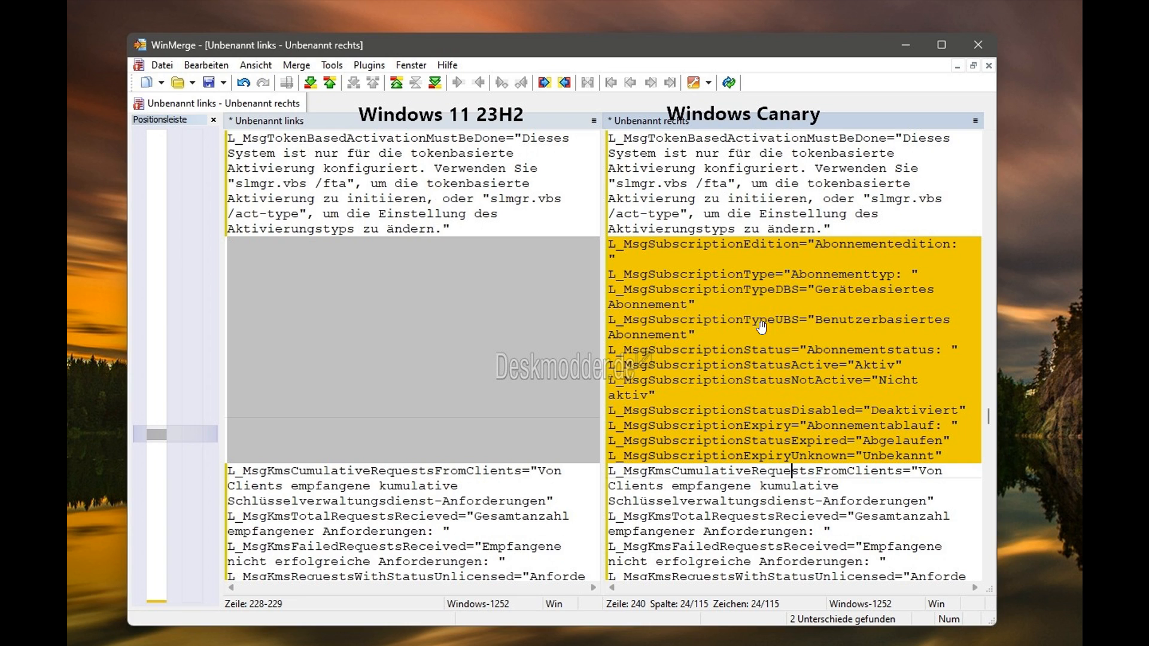
{"action": "mouse_move", "coordinate": [762, 327]}
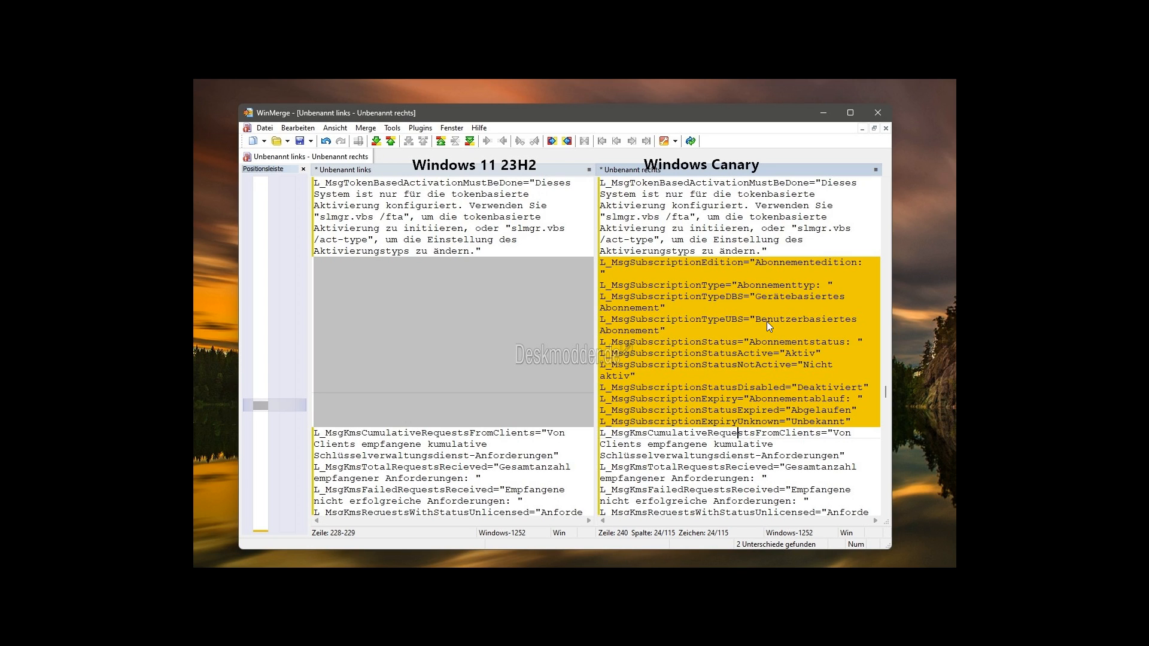
{"action": "mouse_move", "coordinate": [832, 618]}
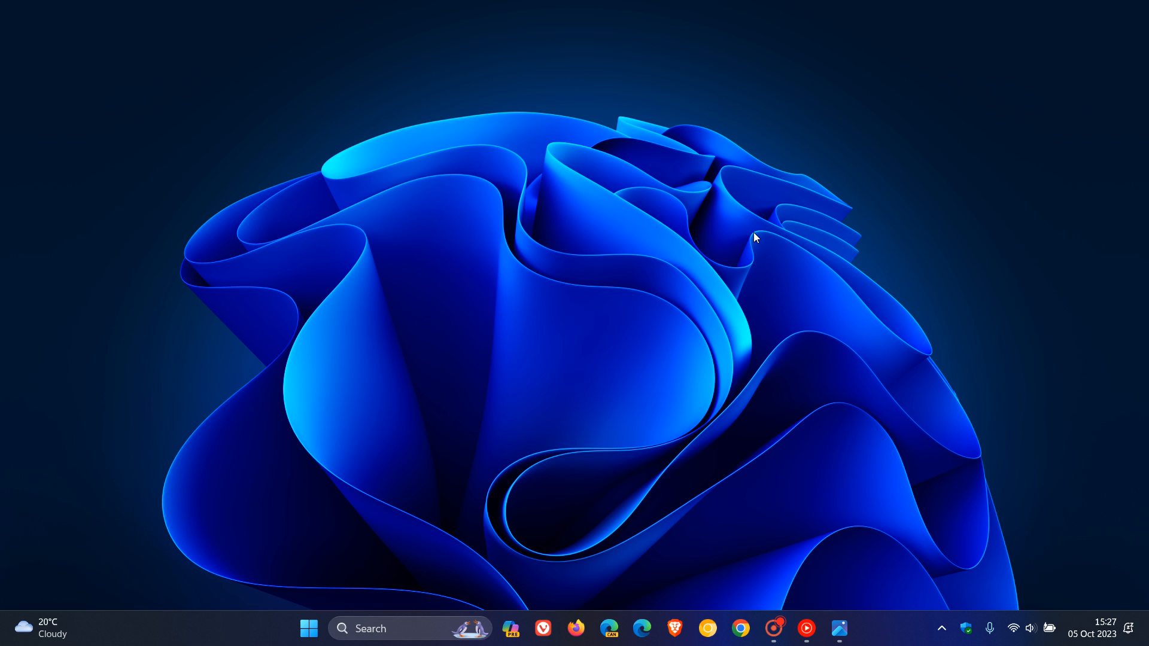
{"action": "mouse_move", "coordinate": [750, 223]}
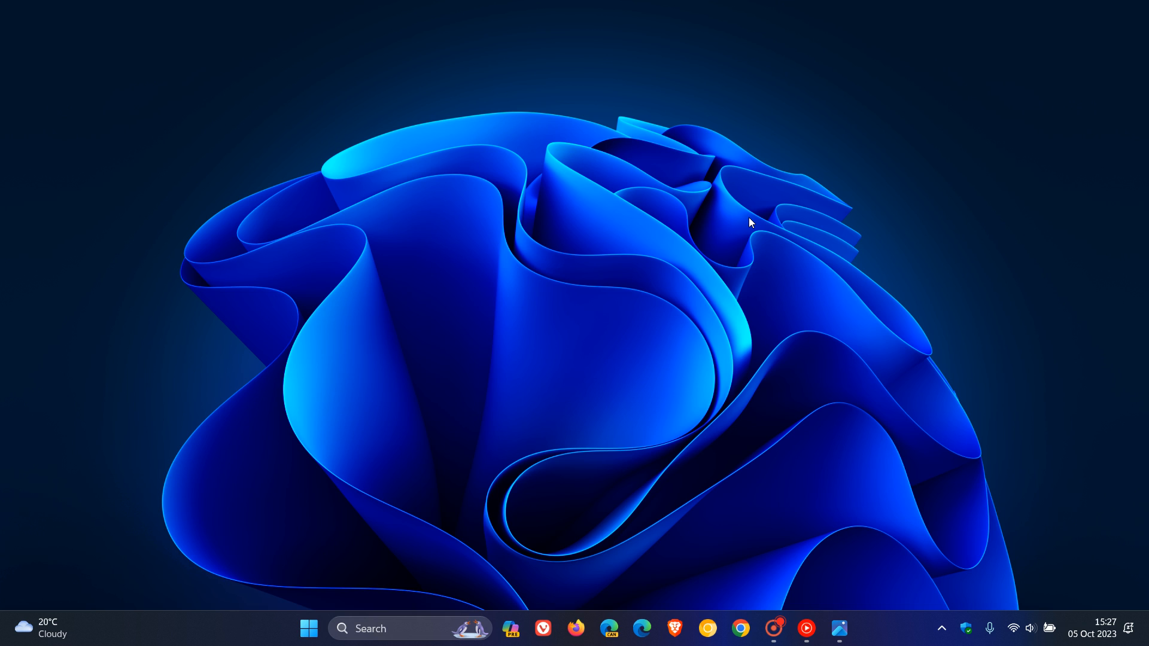
{"action": "mouse_move", "coordinate": [512, 599]}
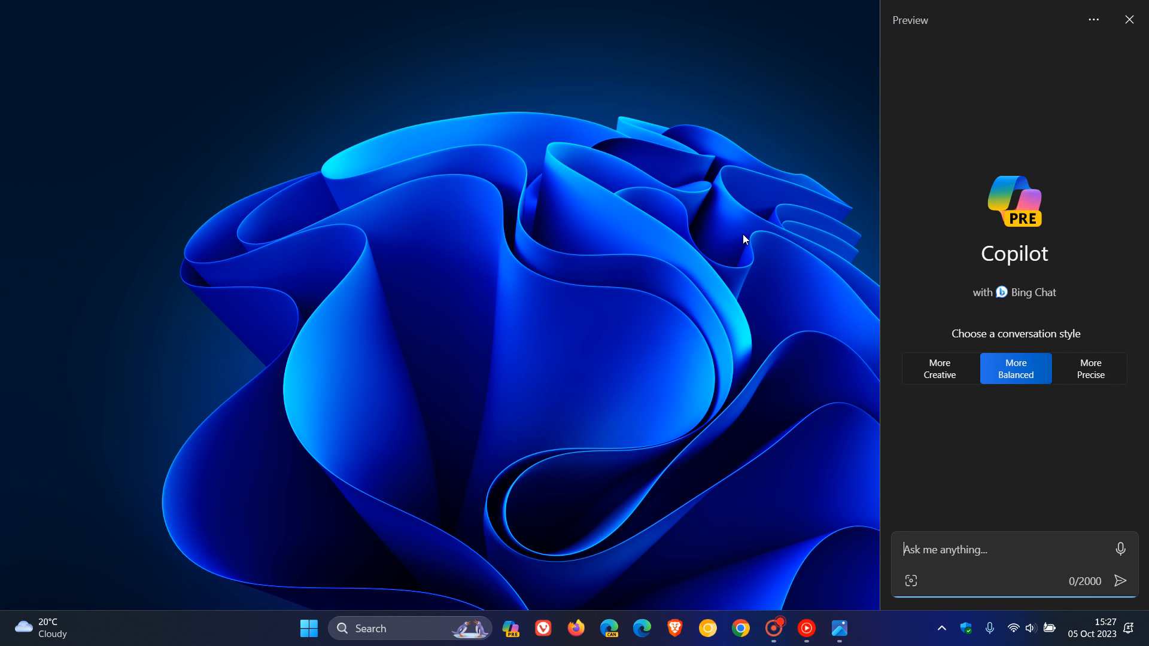
{"action": "mouse_move", "coordinate": [979, 169]}
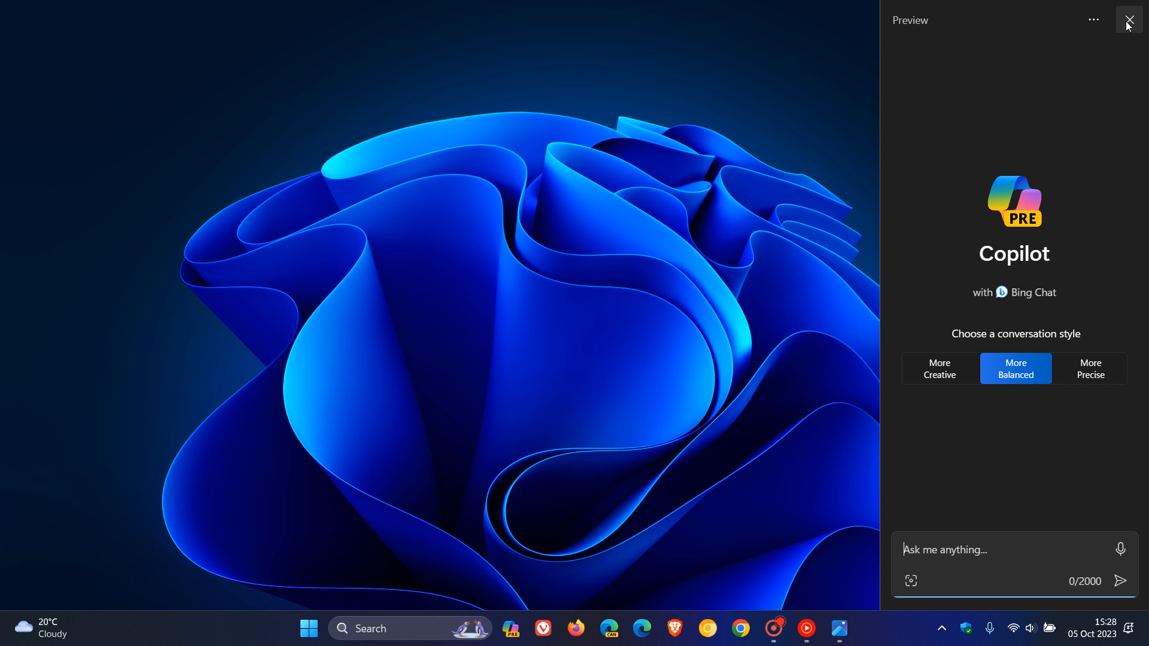
Close the Copilot sidebar via its X button, returning to the empty desktop.
{"action": "left_click", "coordinate": [1129, 19]}
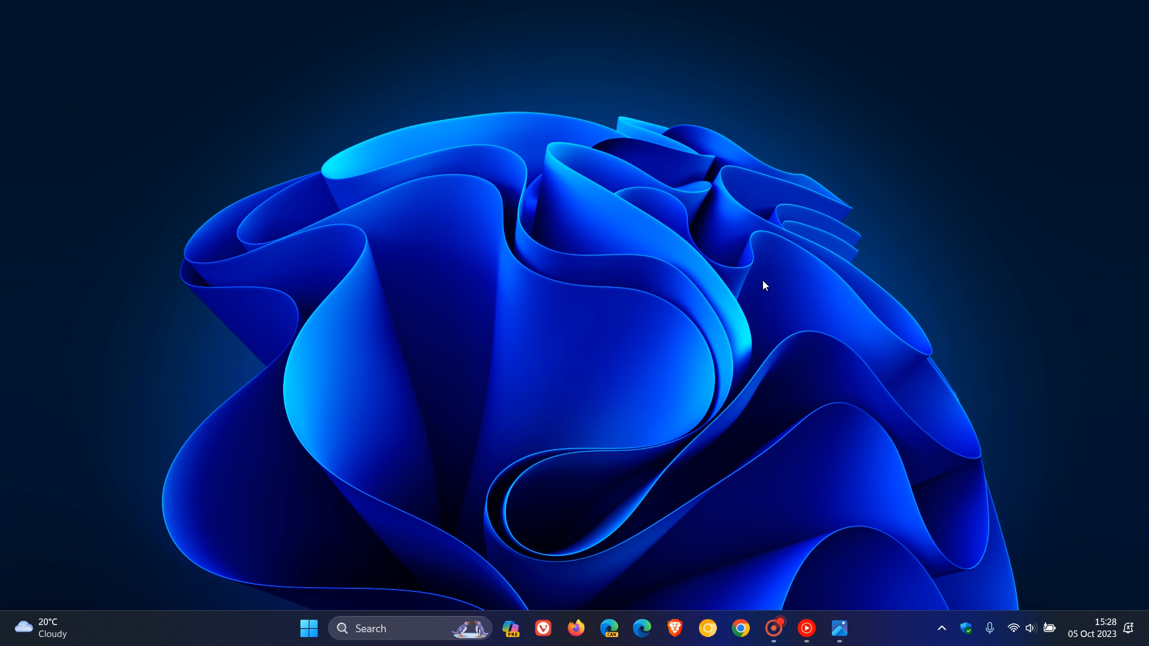
{"action": "mouse_move", "coordinate": [746, 307]}
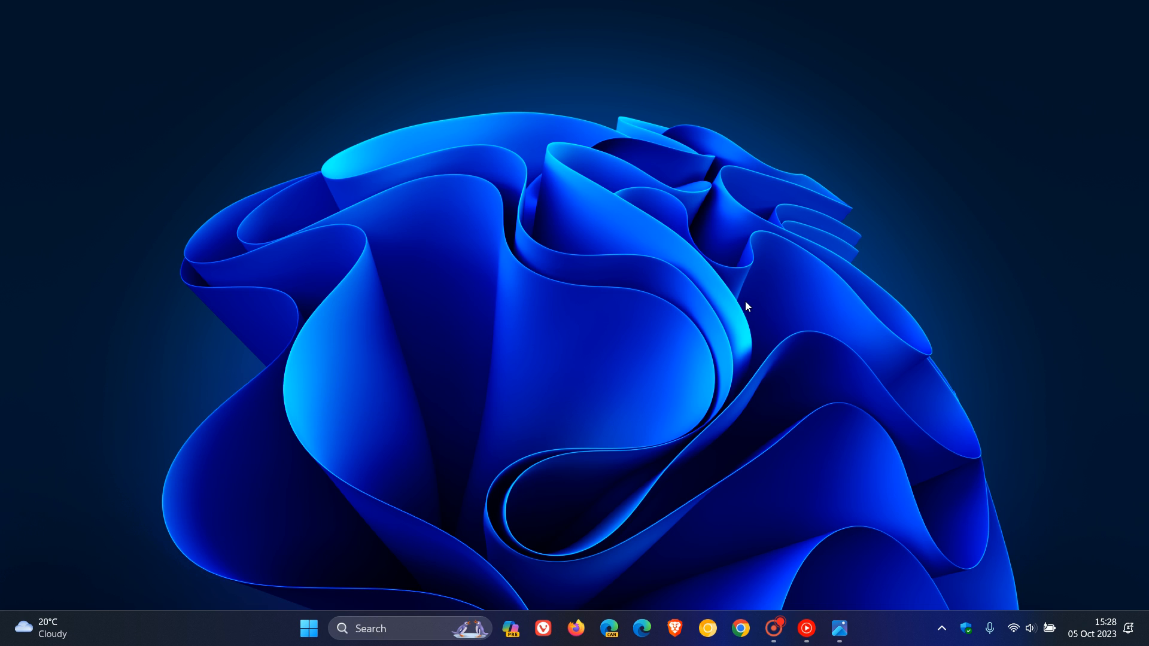